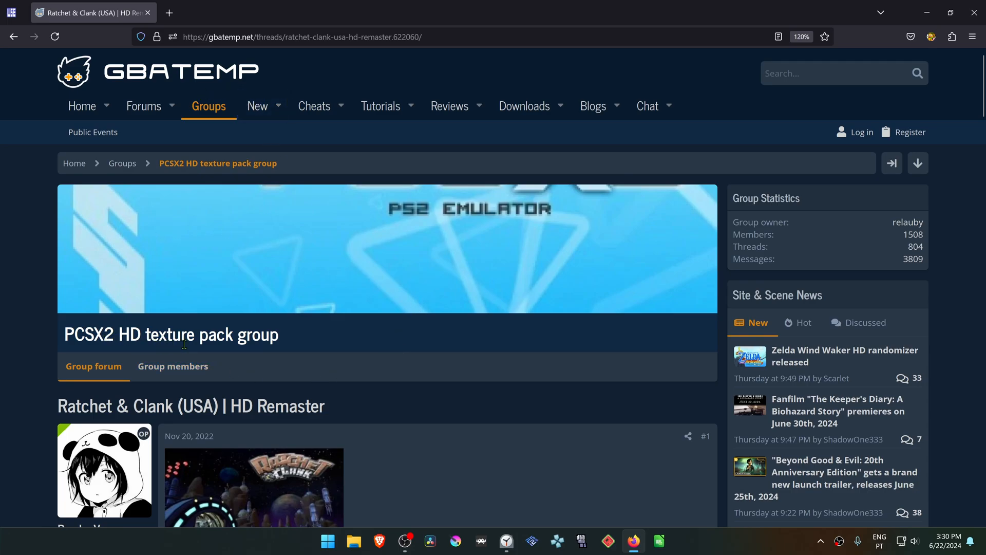
Step: Download SCUS-97199_ratchet1_v2.7z from MediaFire and save it to the Desktop
scroll("down", 3)
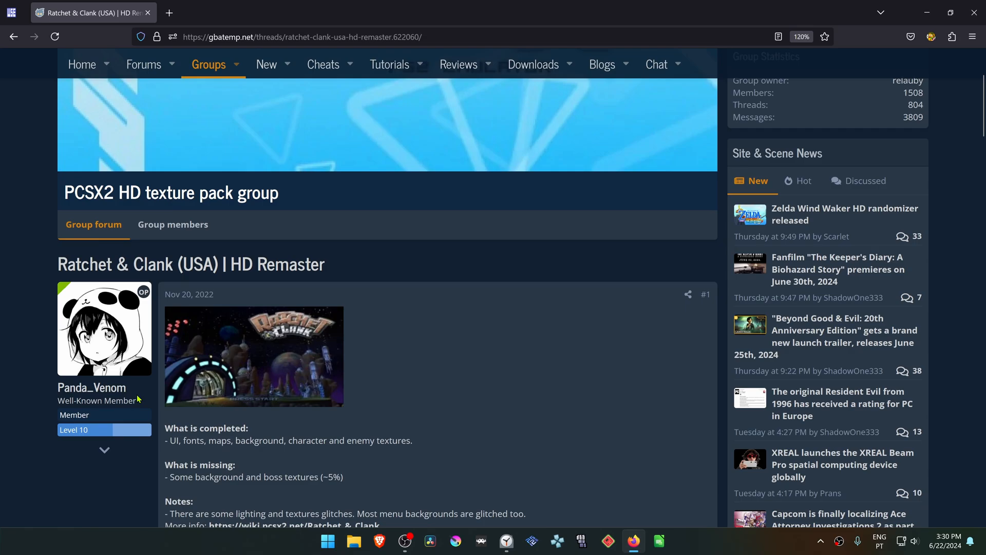
mouse_move(90, 267)
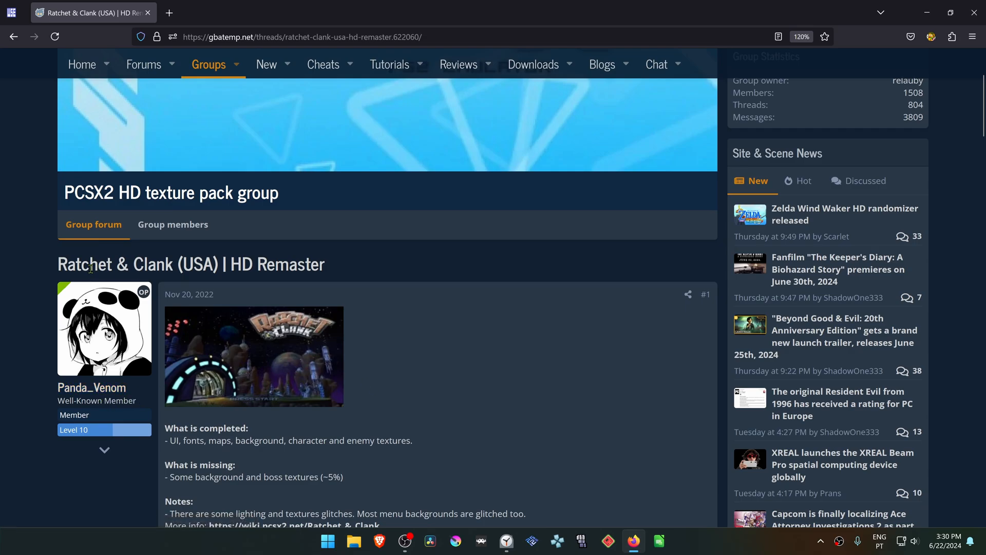
scroll("down", 3)
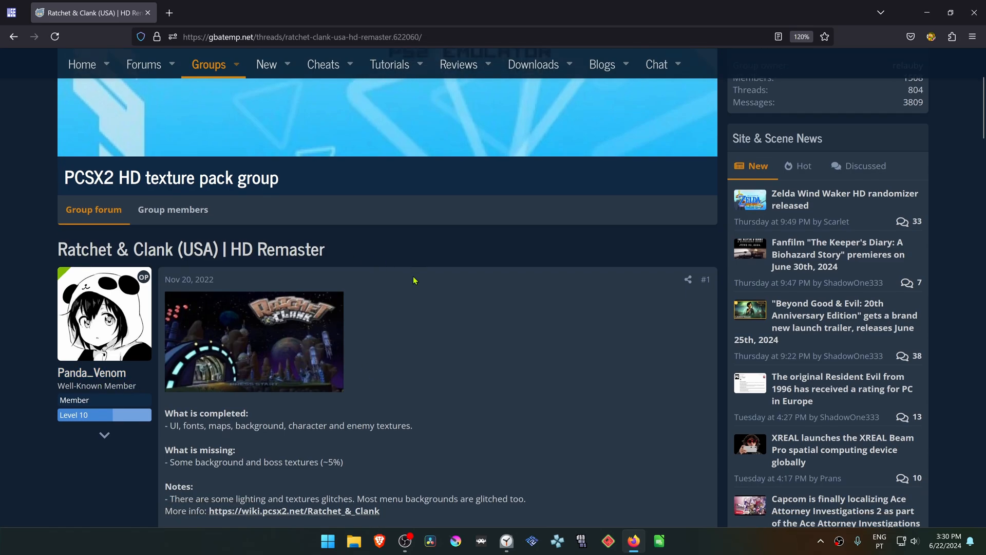
scroll("down", 3)
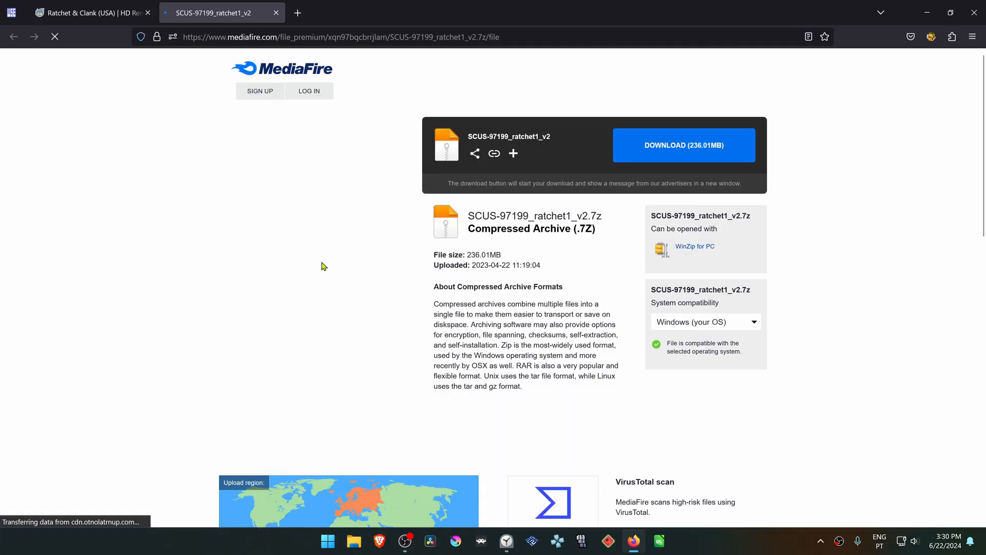
left_click(683, 145)
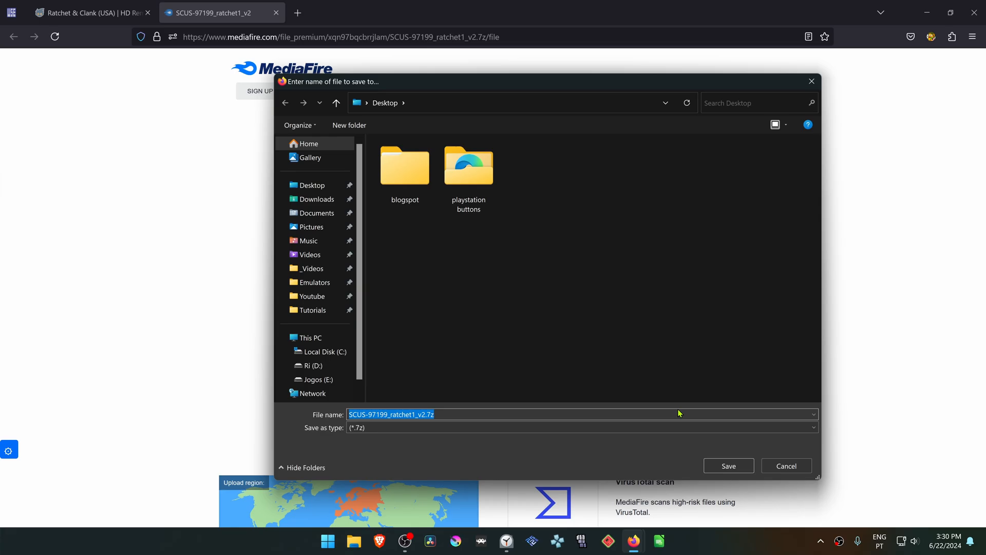
left_click(728, 466)
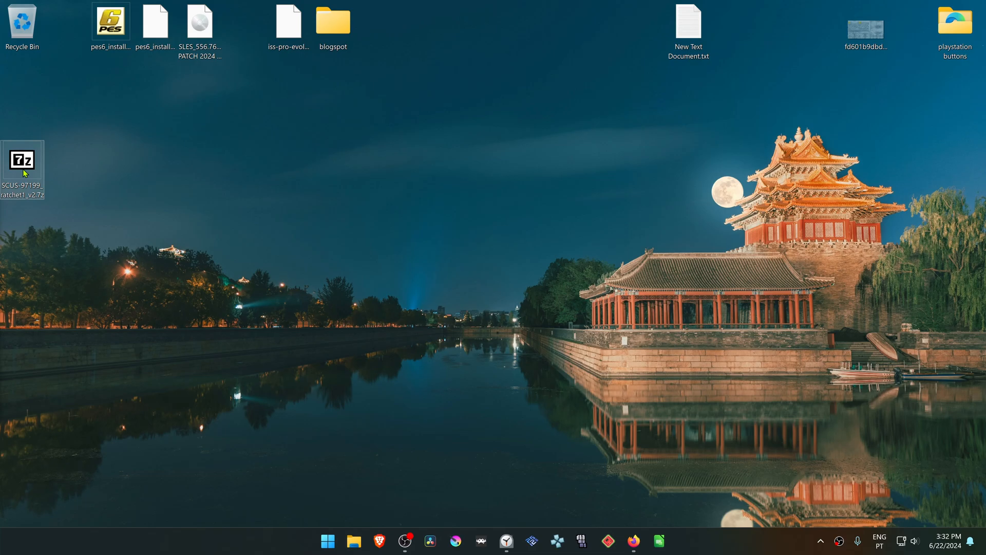
mouse_move(24, 160)
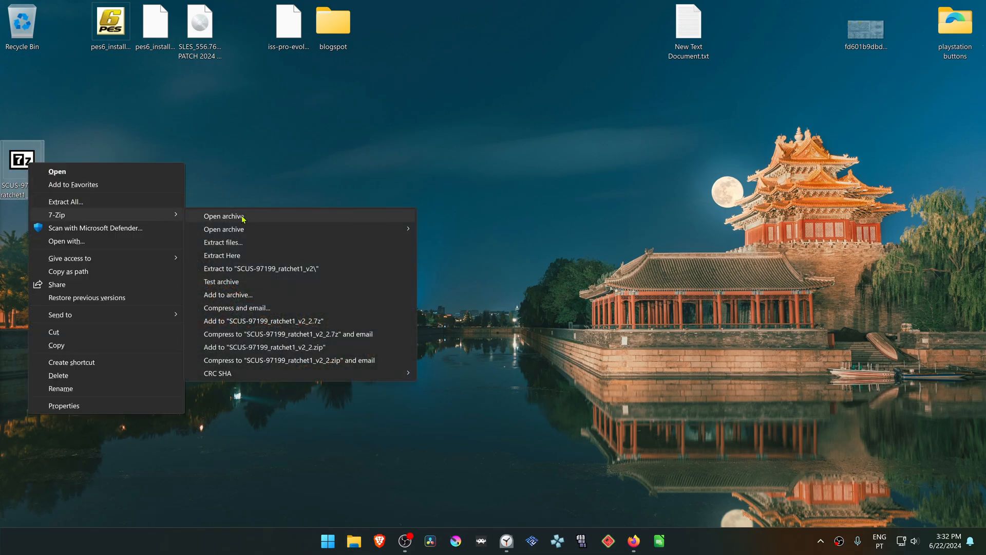
Step: Extract the archive with 7-Zip into a SCUS-97199_ratchet1_v2 folder on the Desktop
left_click(221, 255)
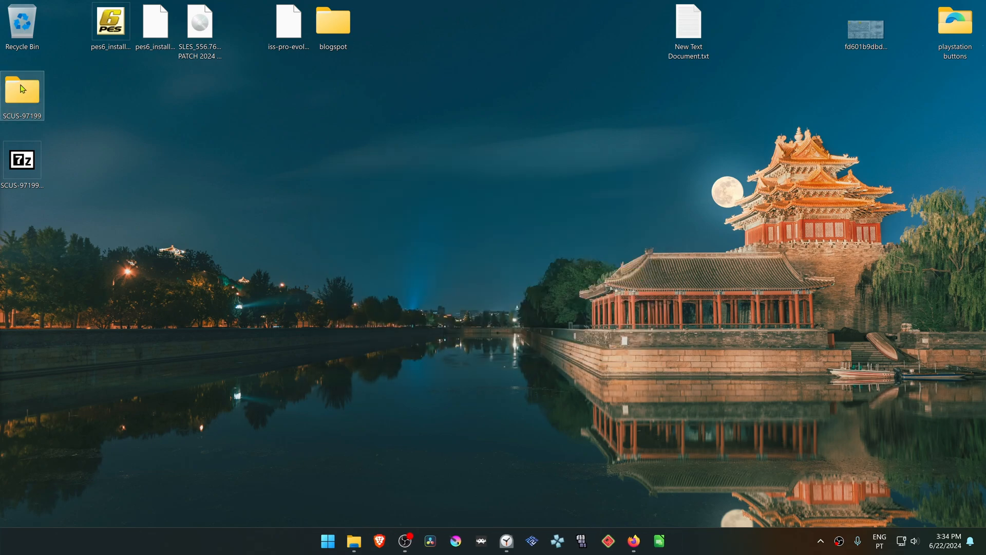
mouse_move(41, 107)
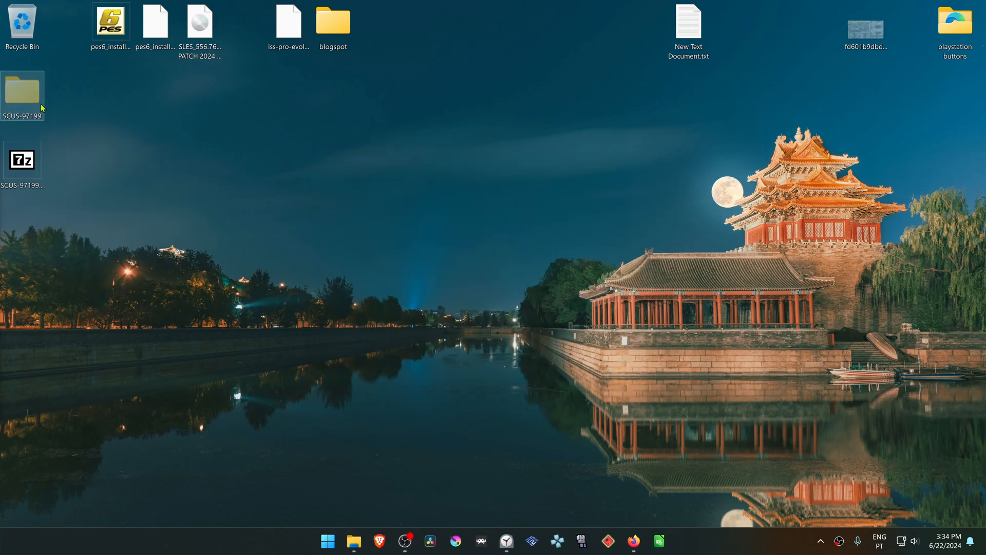
Step: Paste the SCUS-97199 texture folder into the pcsx2-Qt textures folder
left_click(354, 541)
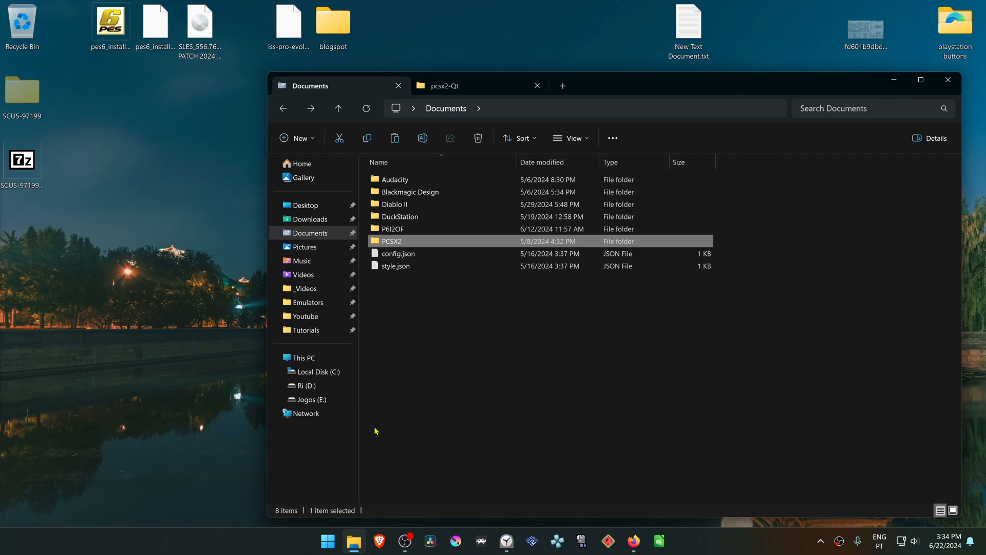
double_click(392, 241)
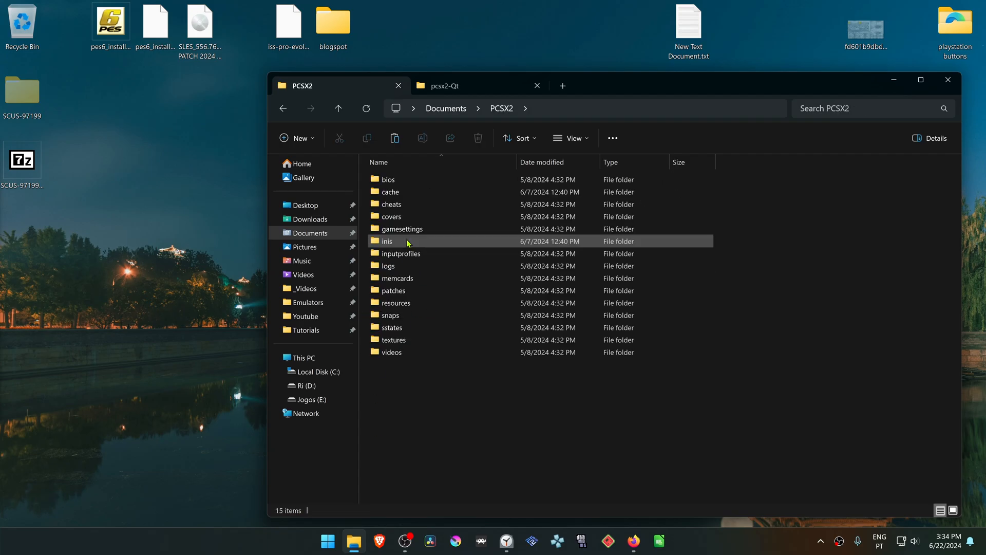
double_click(393, 339)
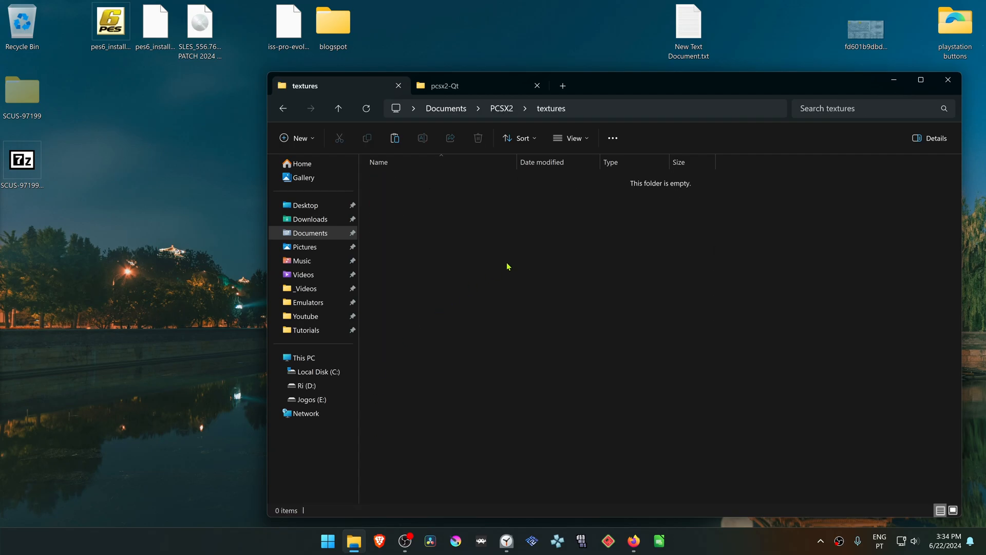
mouse_move(463, 298)
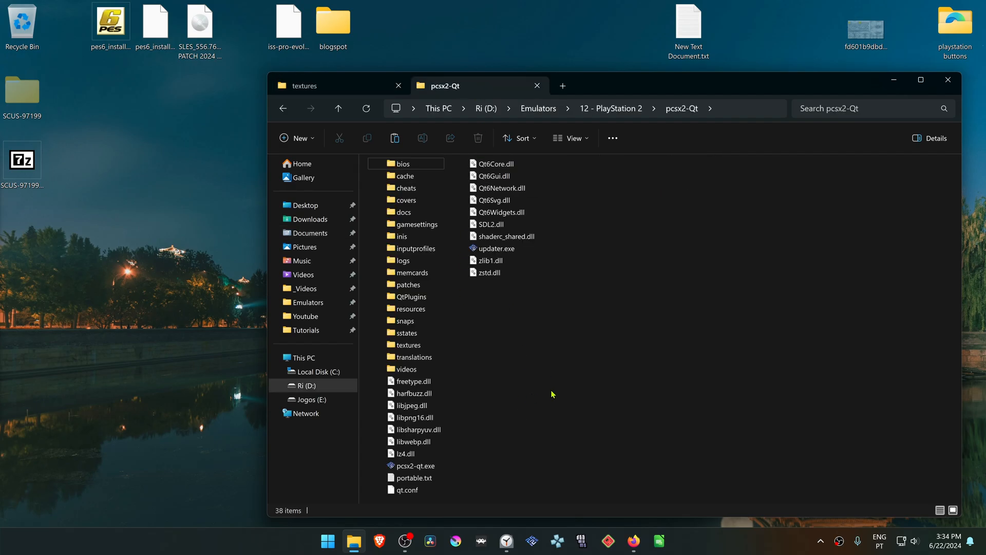
mouse_move(477, 412)
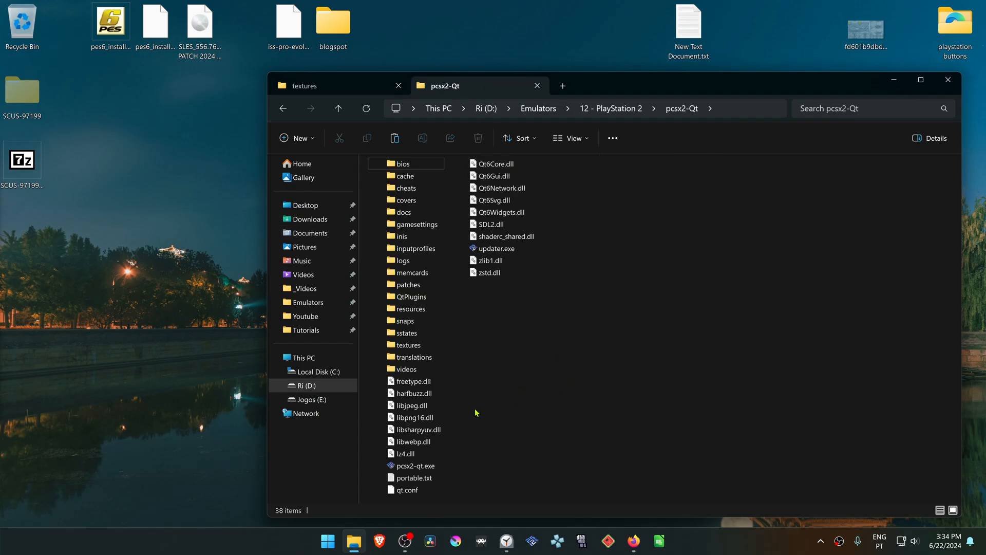
mouse_move(502, 451)
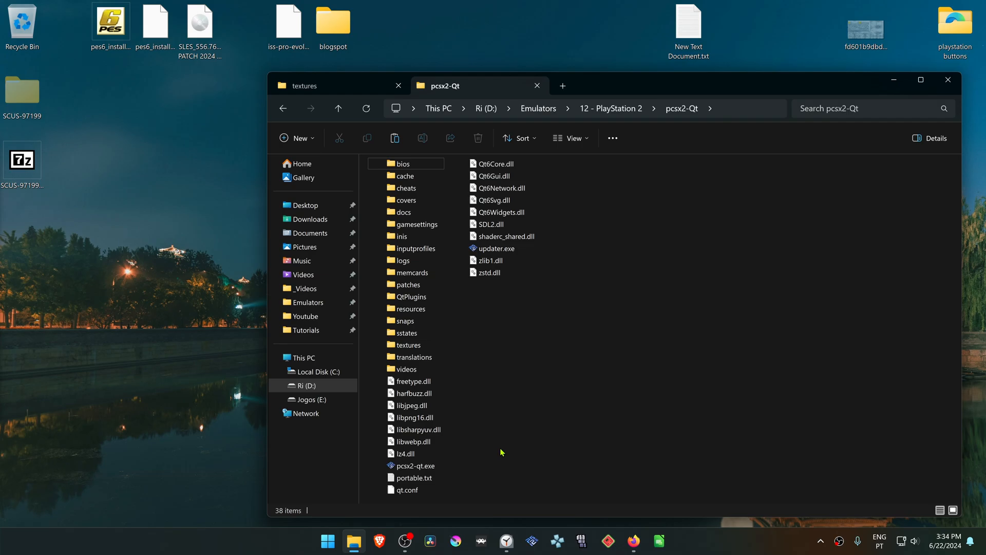
left_click(412, 465)
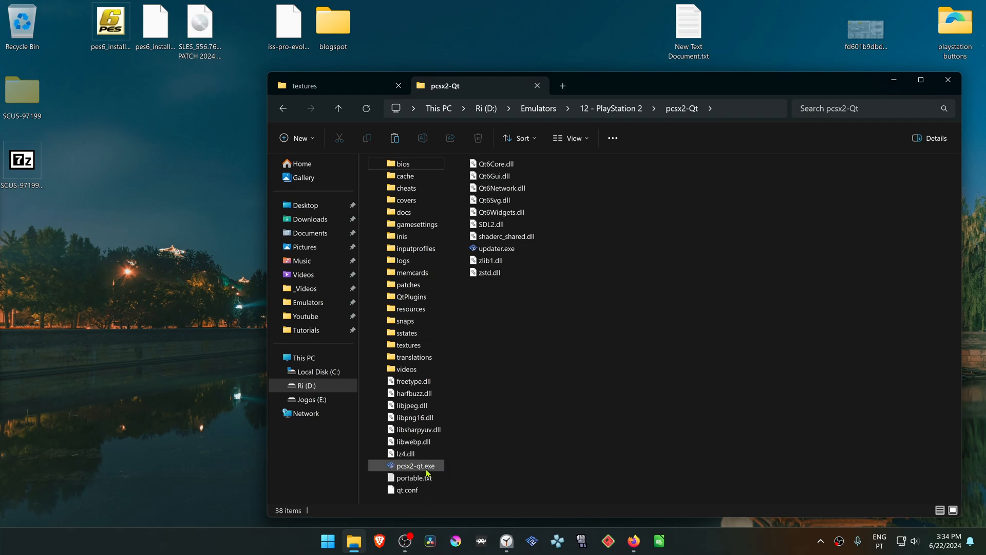
double_click(409, 345)
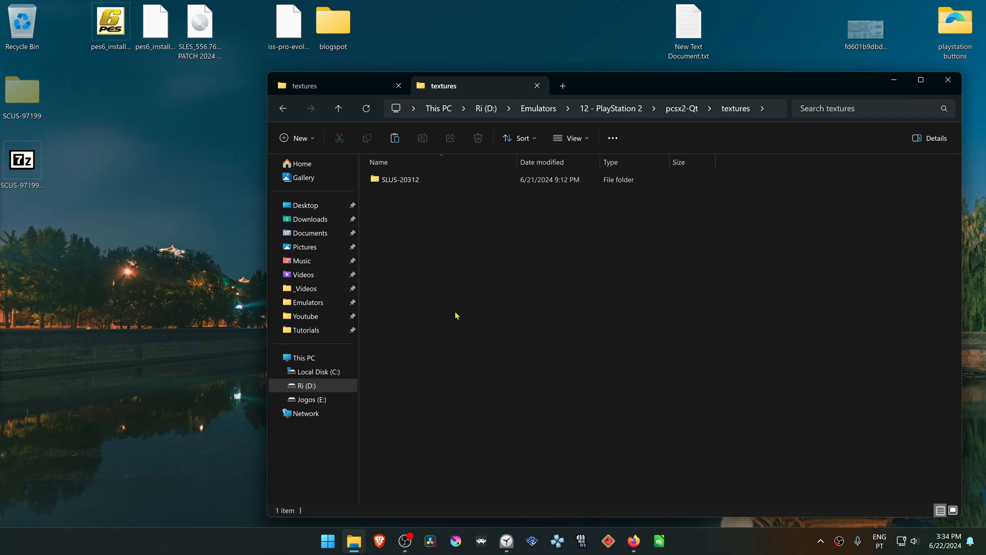
right_click(456, 316)
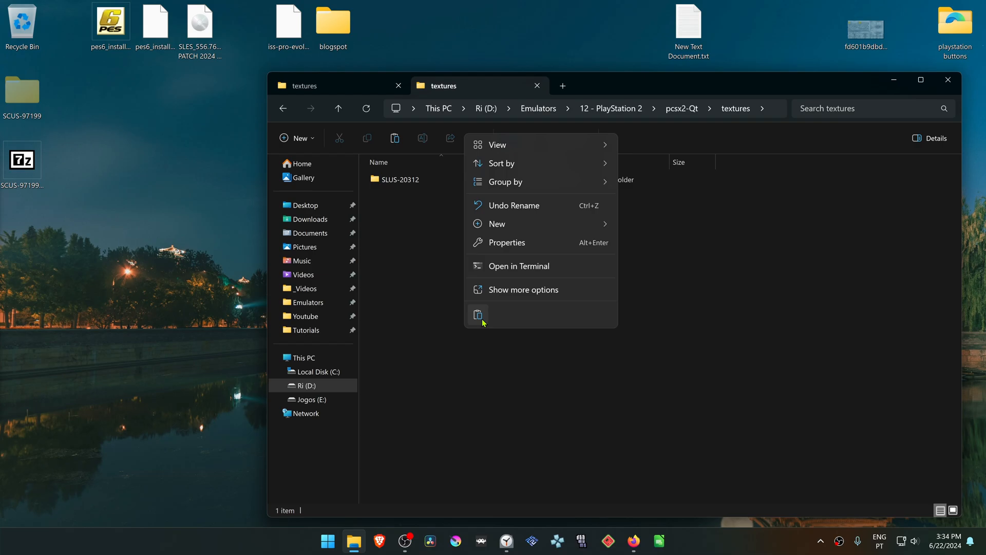
left_click(477, 314)
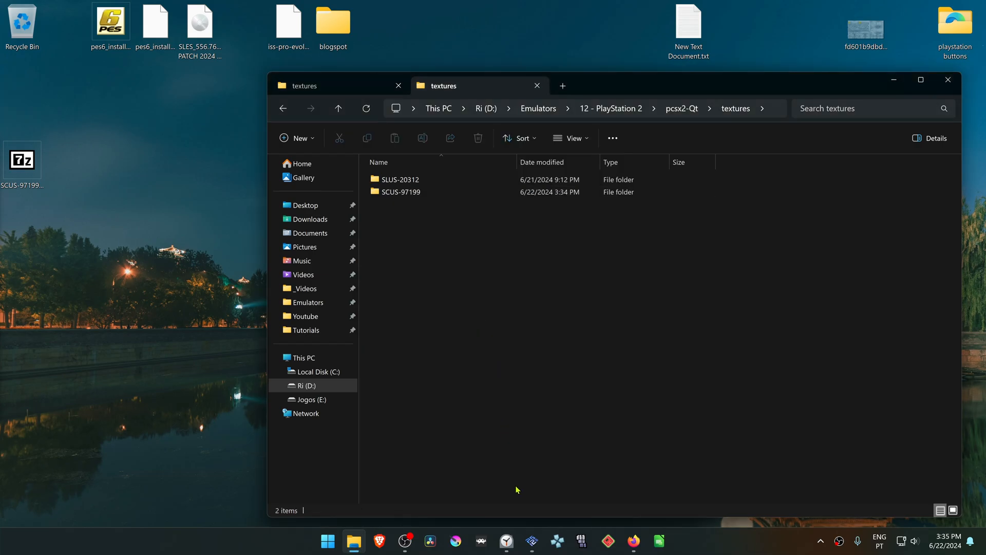
Step: Open the Ratchet & Clank game properties from the PCSX2 game list
left_click(531, 541)
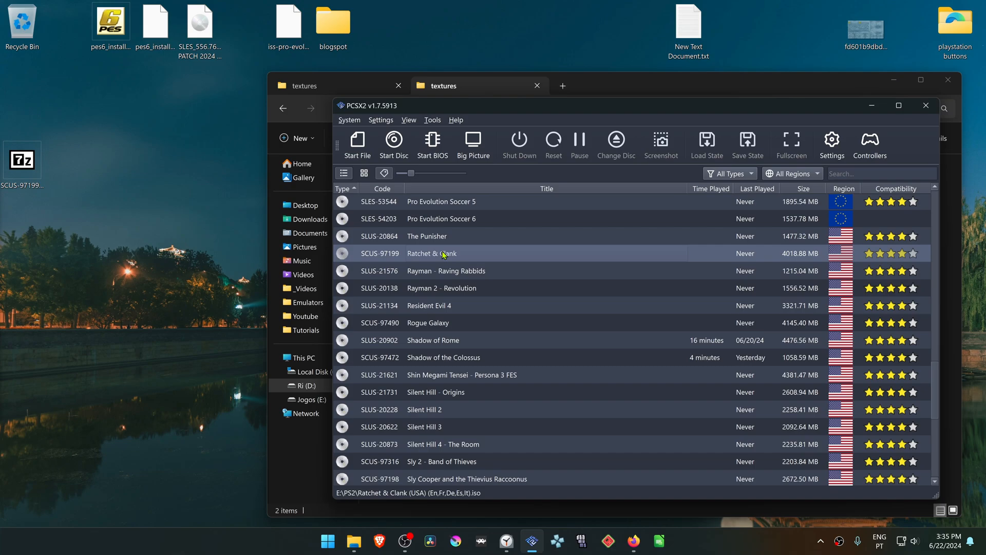
right_click(432, 253)
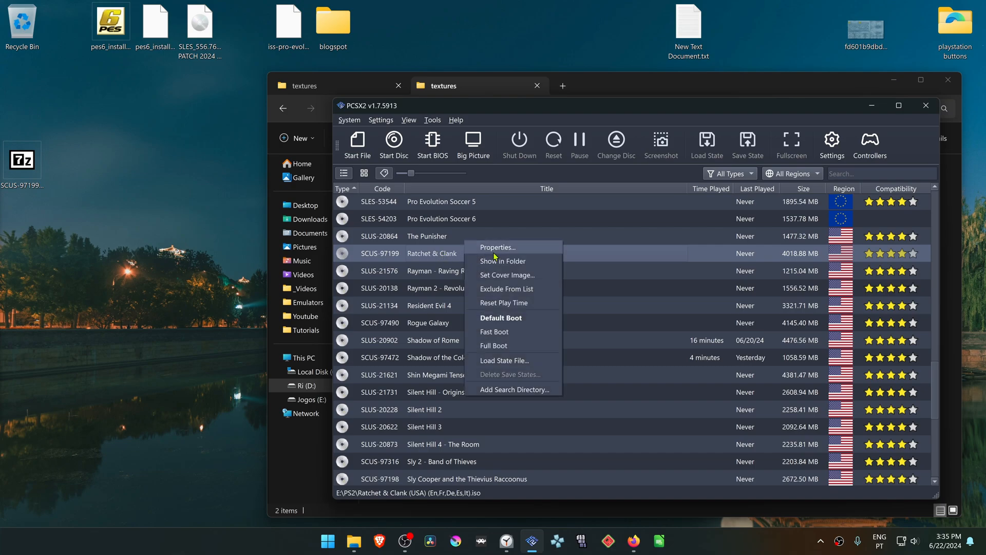
left_click(497, 247)
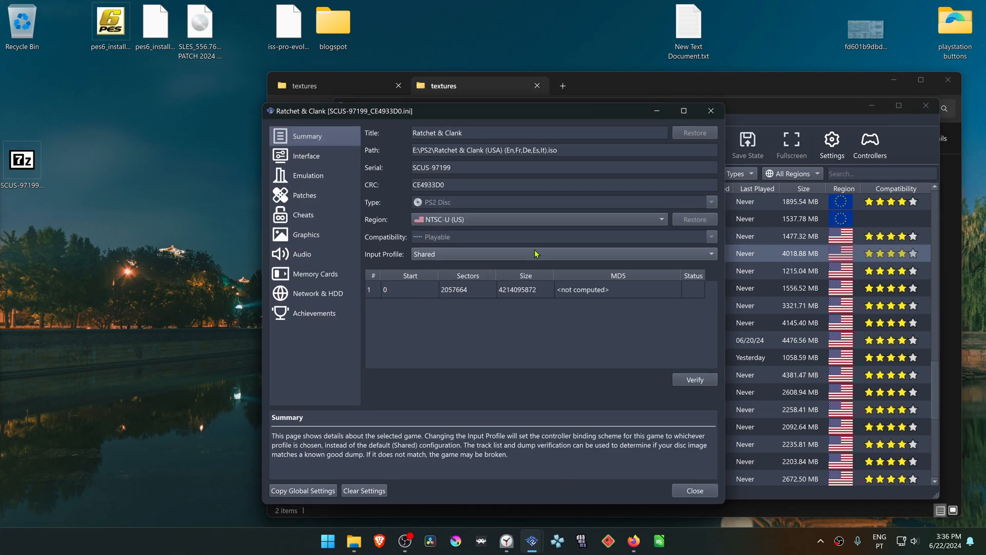
Step: Set Ratchet & Clank's internal resolution to 6x Native in the Graphics Rendering settings
left_click(305, 235)
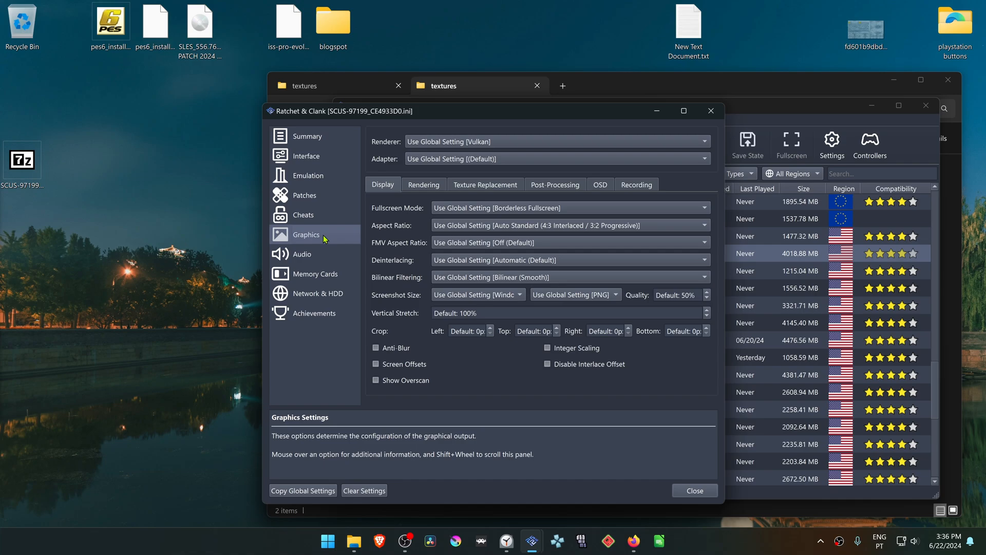
left_click(422, 185)
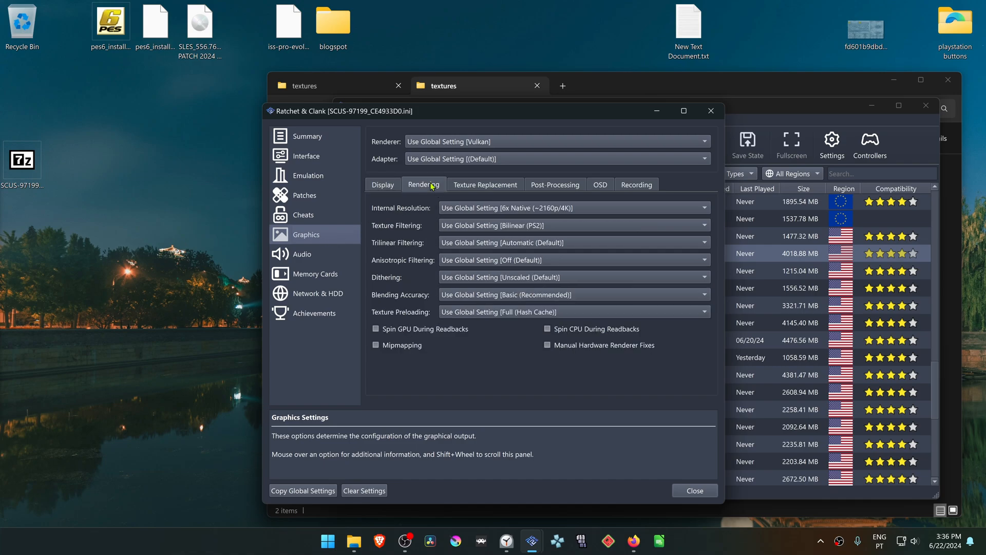
mouse_move(510, 217)
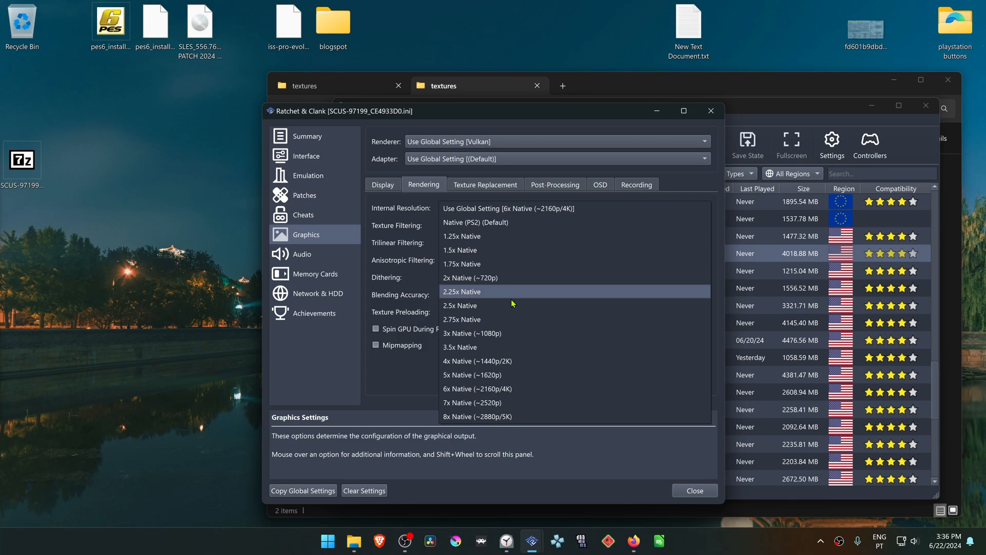
mouse_move(519, 347)
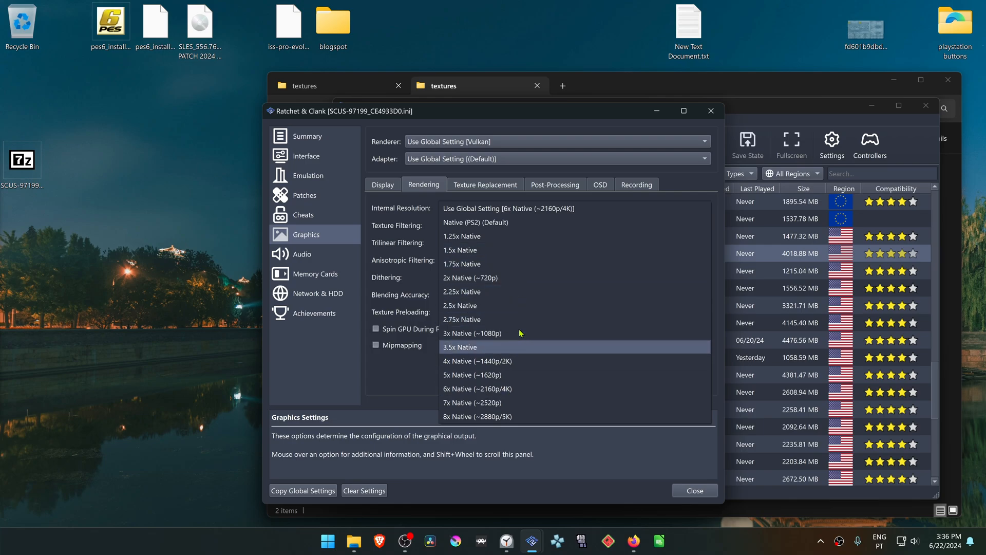
left_click(477, 388)
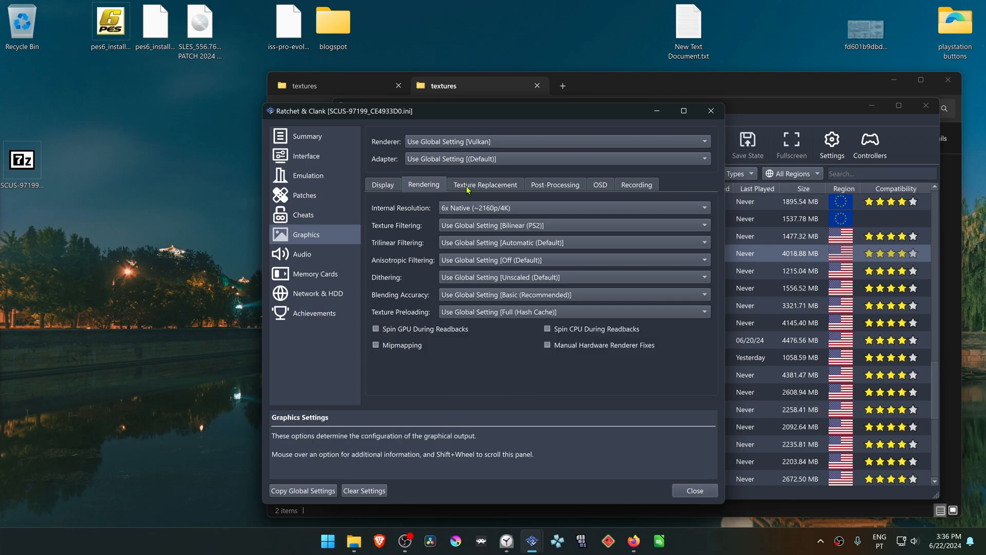
Step: Enable Load Textures under Texture Replacement, then launch Ratchet & Clank
left_click(485, 184)
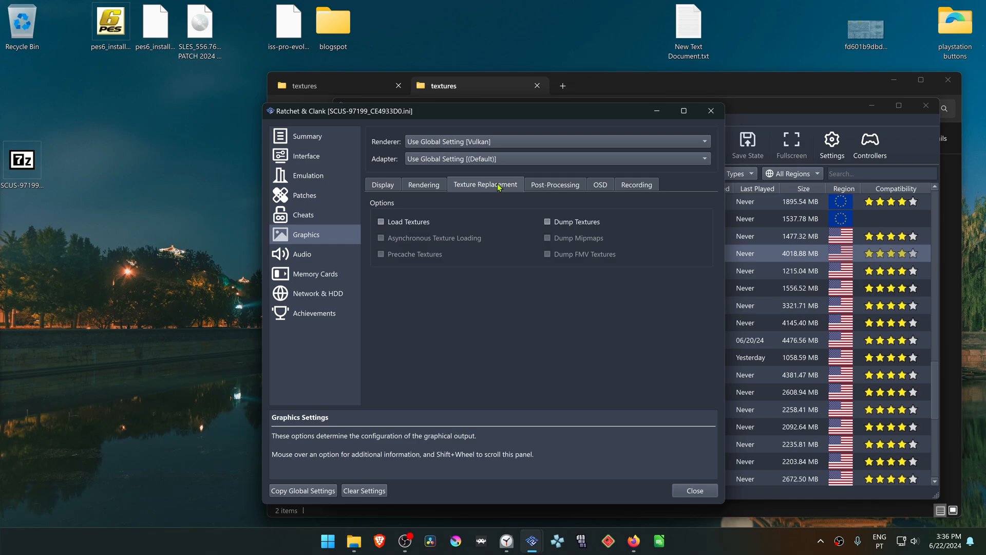
left_click(381, 221)
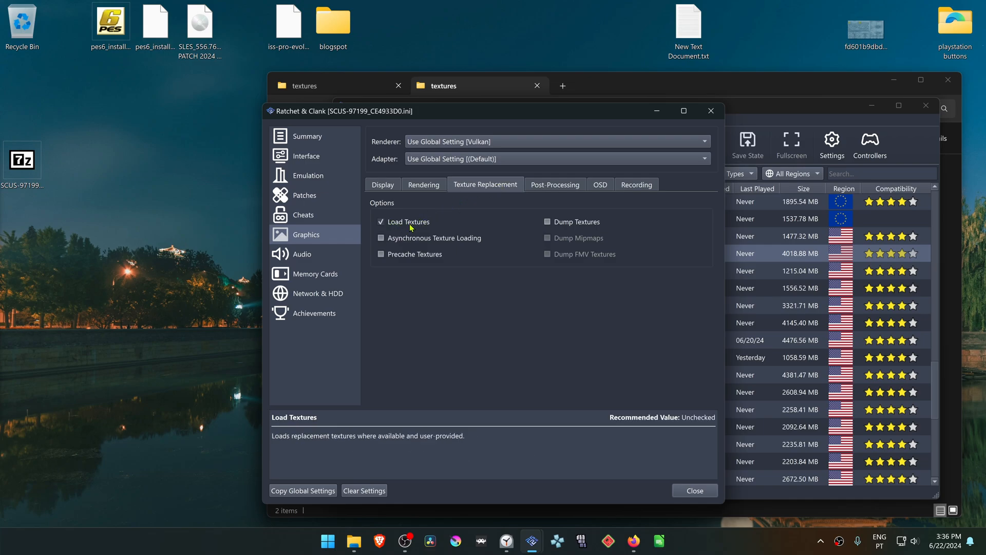
mouse_move(682, 475)
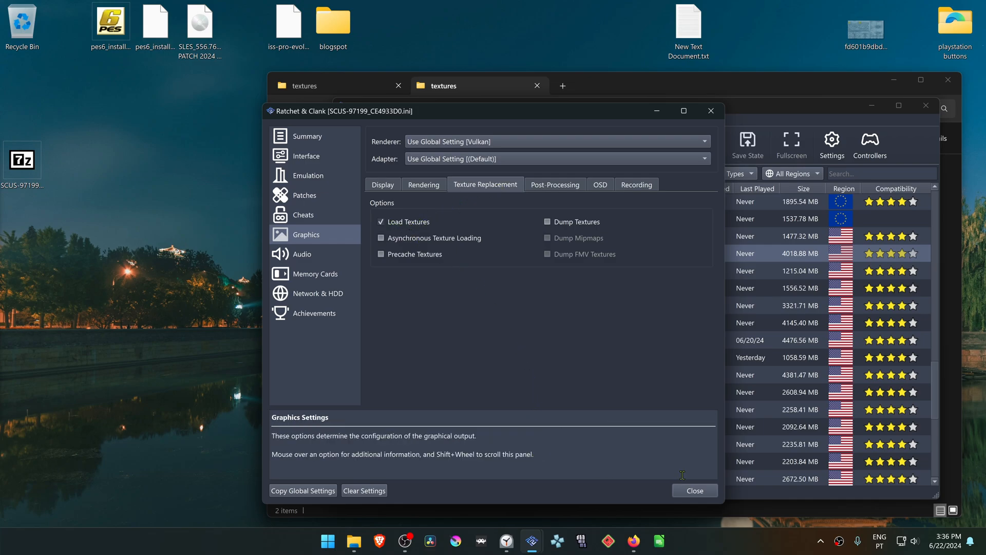
left_click(694, 490)
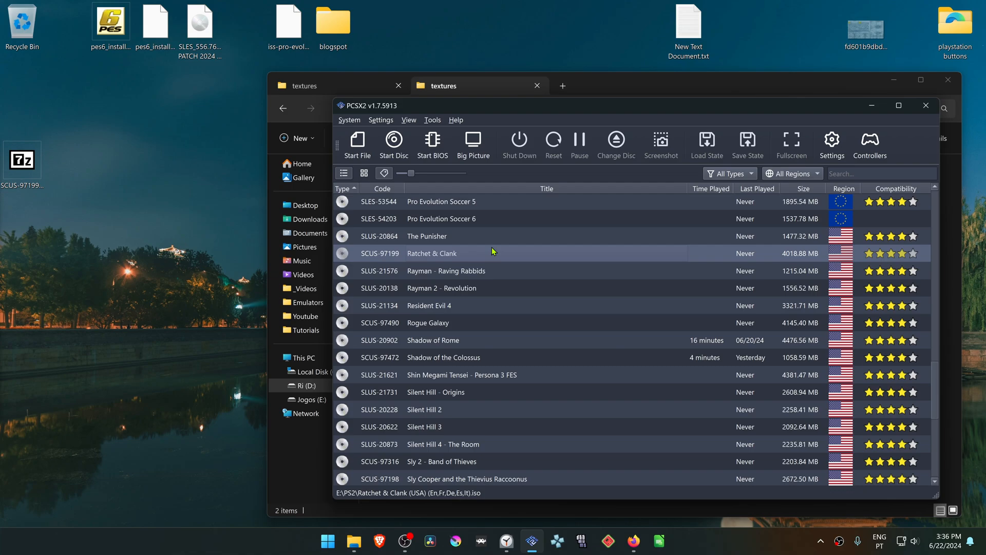
double_click(432, 252)
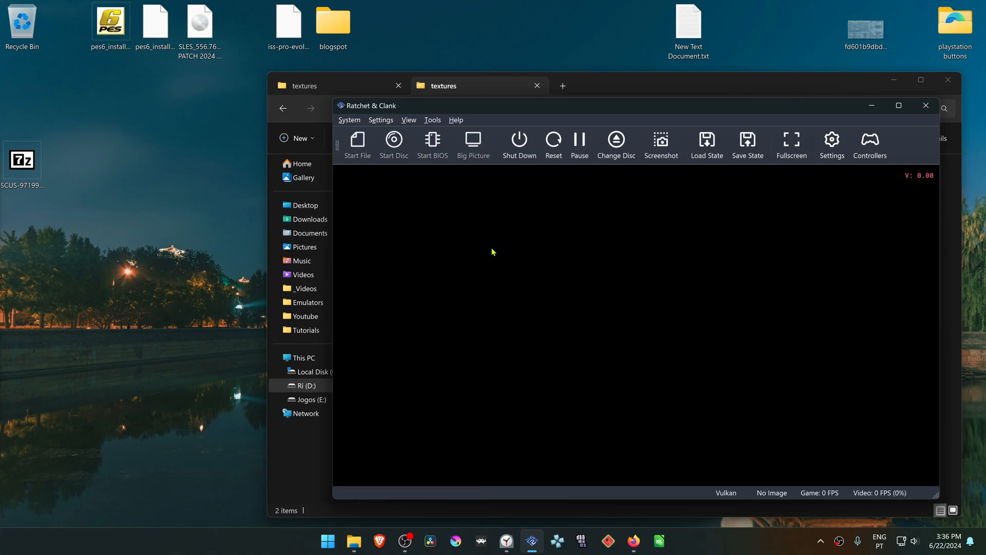